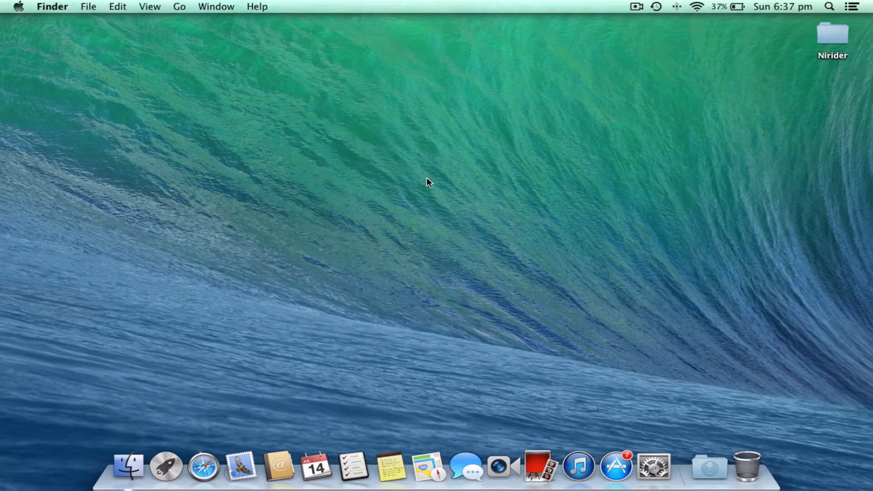
mouse_move(129, 465)
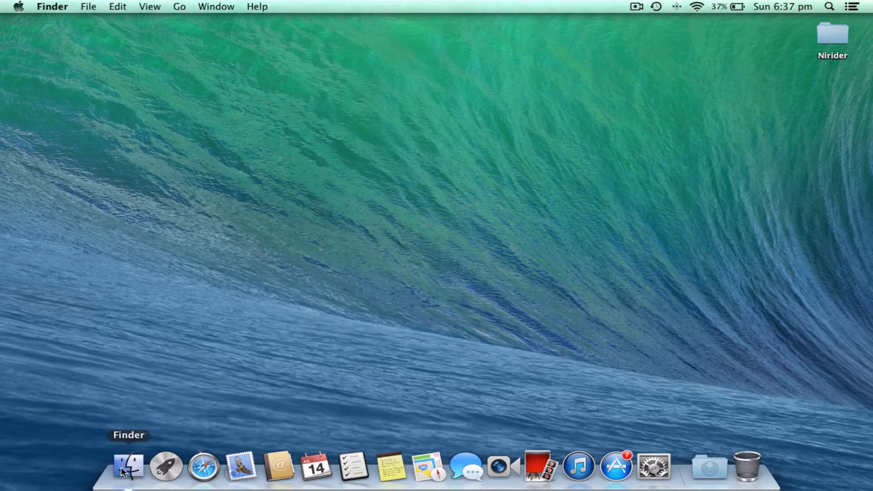
Open a Finder window from the Dock showing the Desktop folder with Nirider
left_click(127, 466)
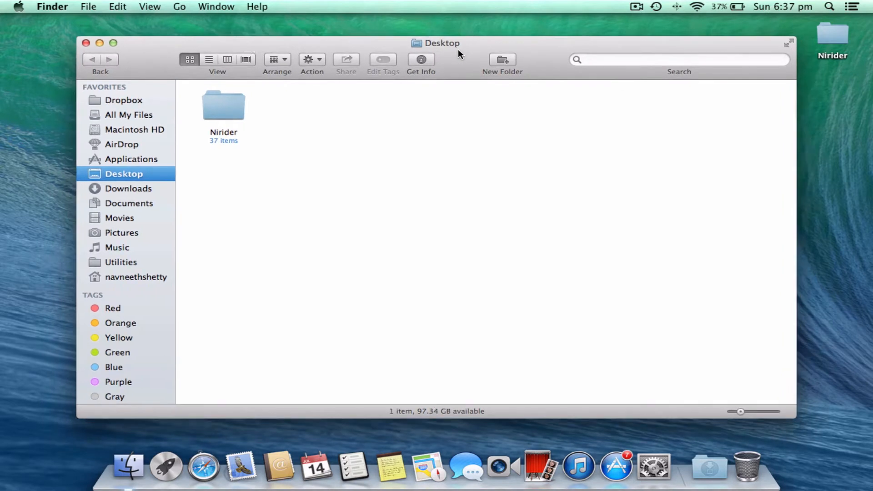
mouse_move(235, 169)
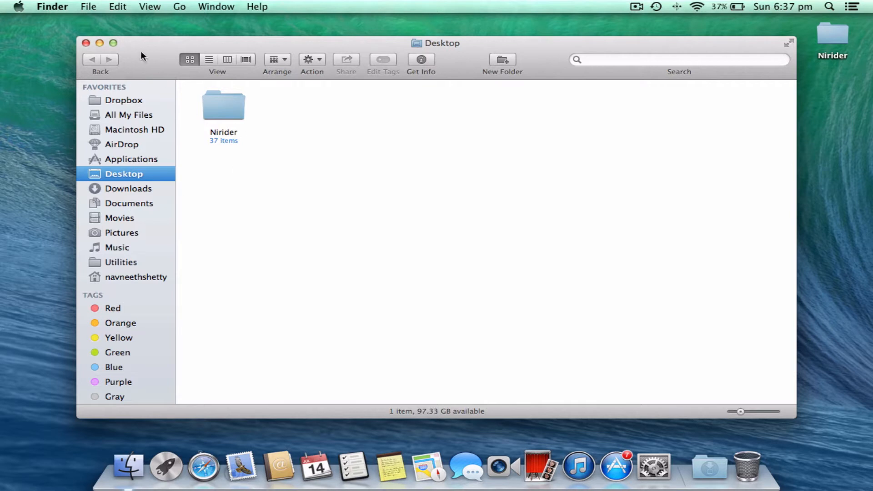
Add new tabs via the File menu and Cmd+T, leaving four Desktop tabs
left_click(88, 6)
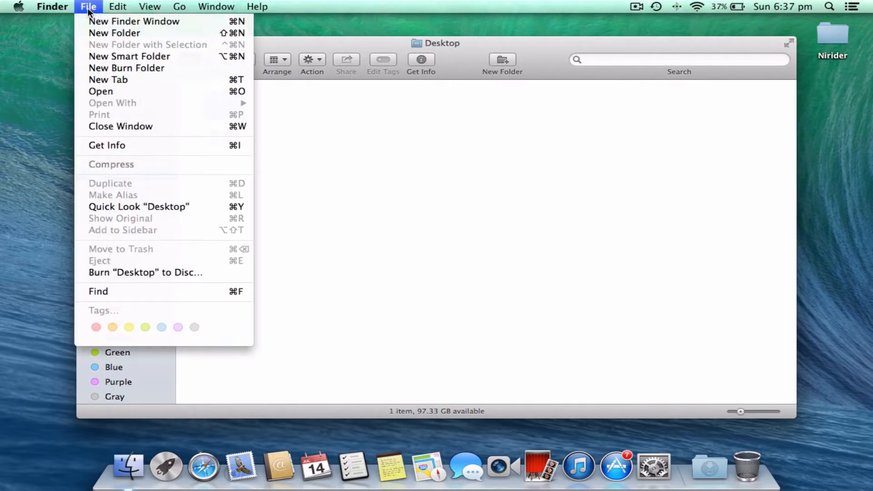
mouse_move(108, 80)
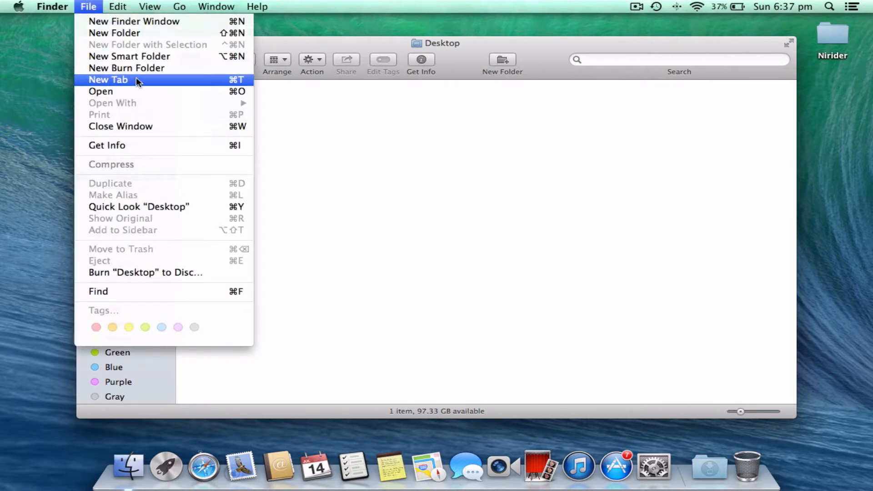
left_click(108, 80)
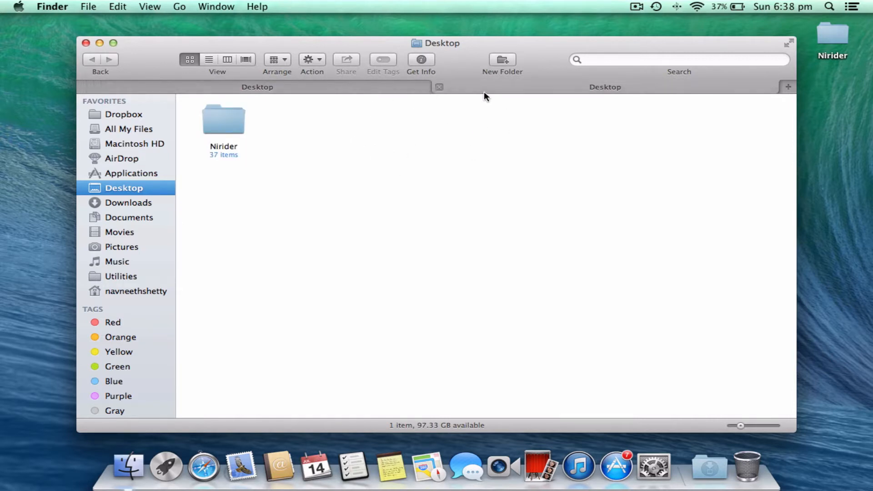
left_click(88, 6)
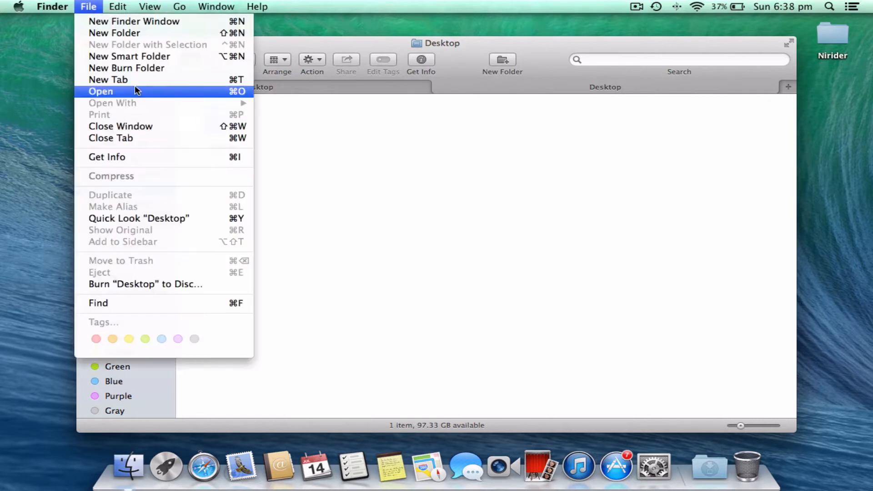
left_click(101, 91)
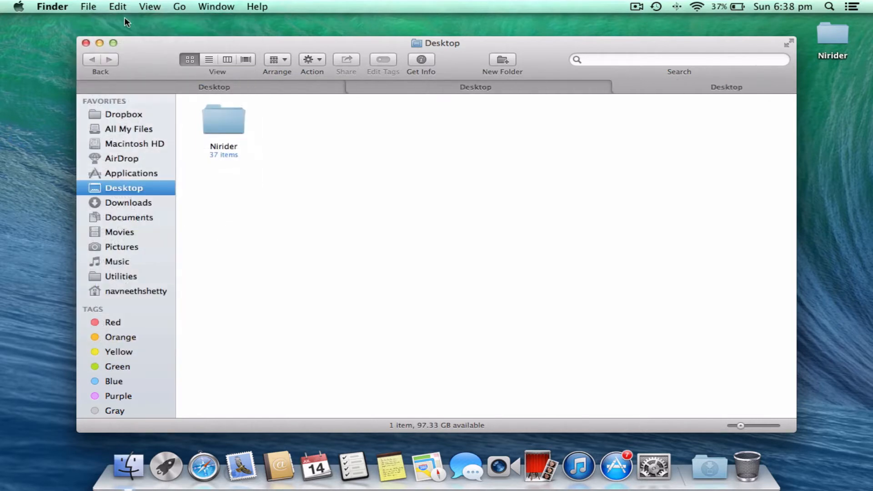
left_click(88, 6)
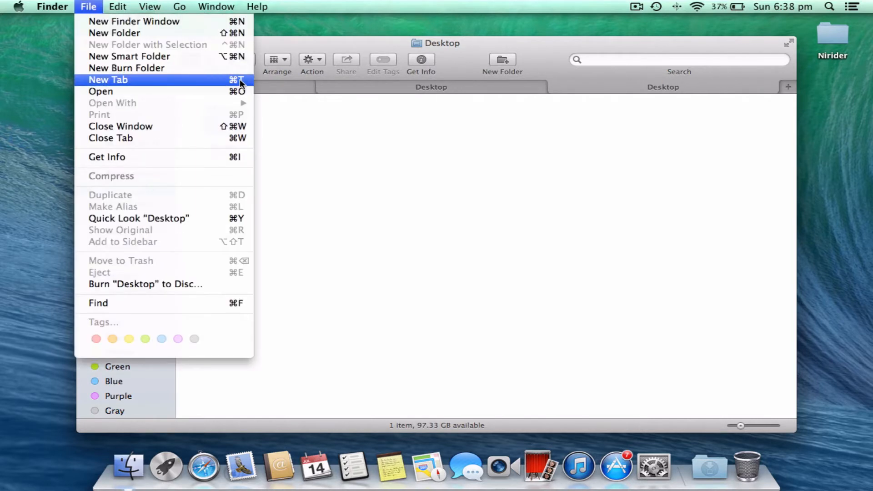
left_click(108, 80)
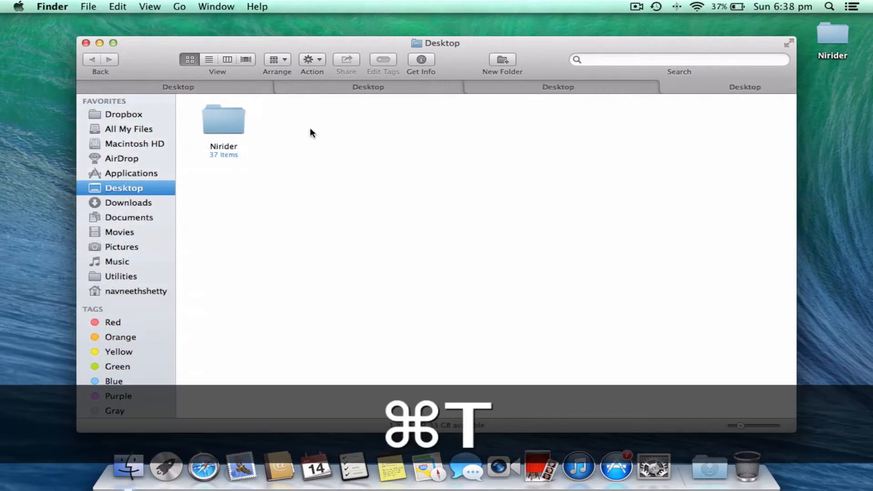
key("cmd+t")
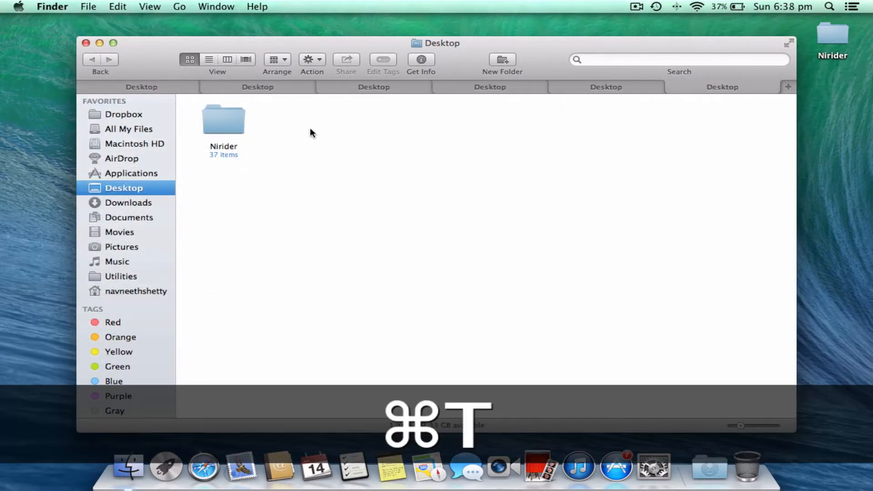
key("cmd+t")
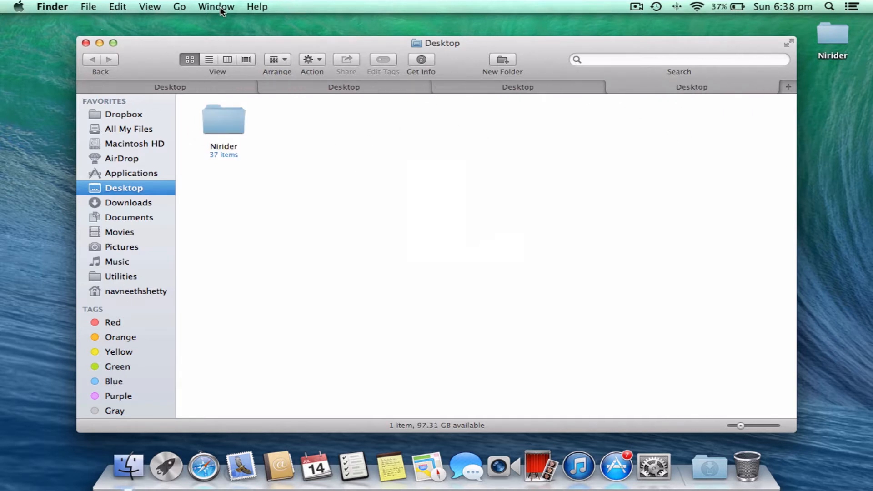
Drag one Desktop tab out of the tab bar into its own window
left_click(217, 6)
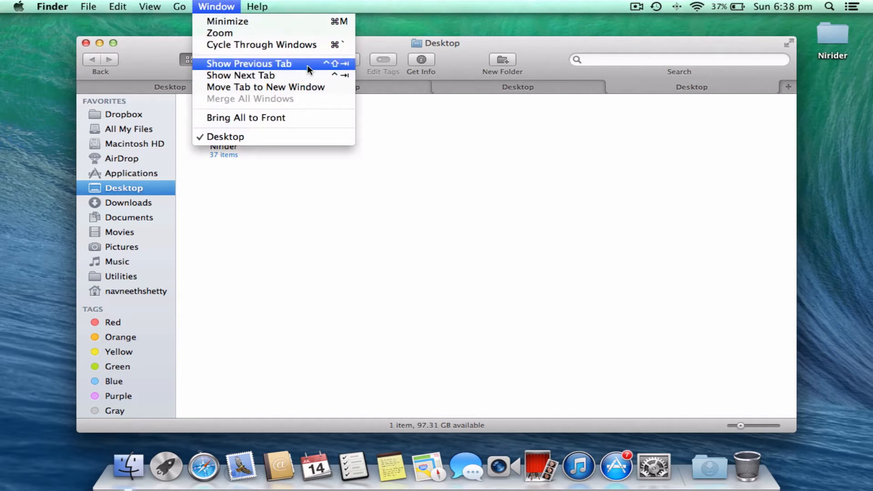
mouse_move(320, 75)
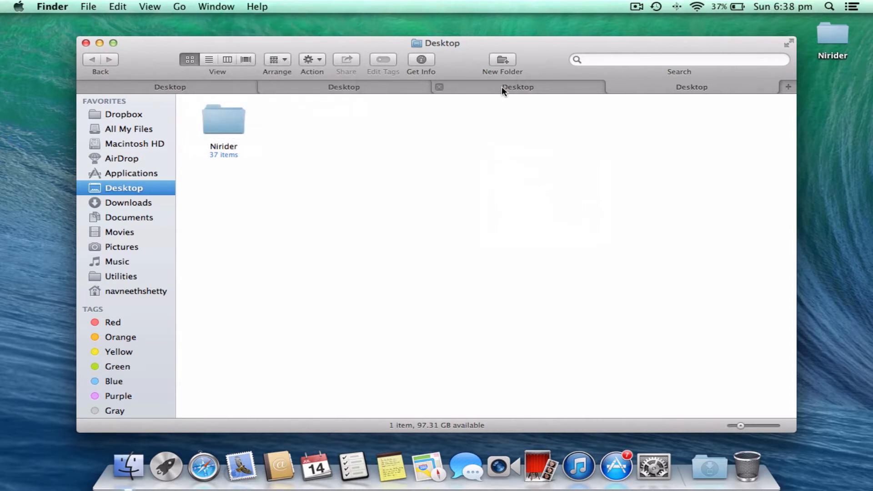
left_click(439, 87)
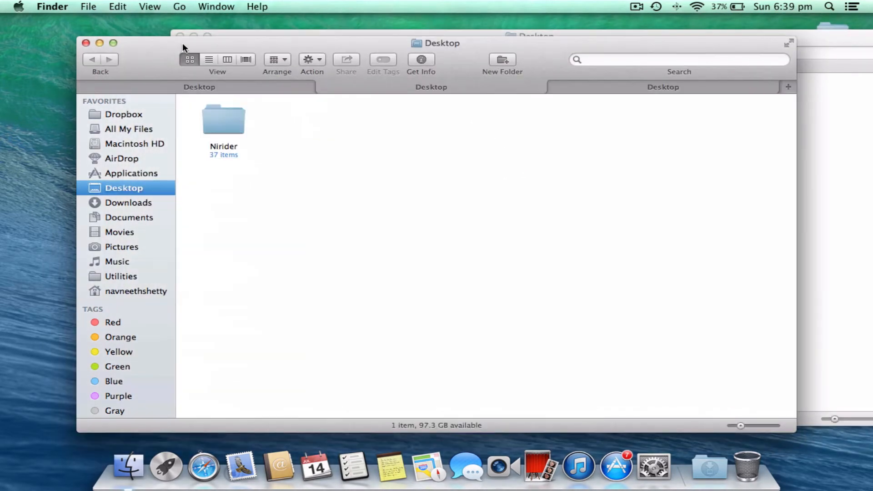
Merge all Finder windows back into one tabbed window with Window > Merge All Windows
left_click(216, 6)
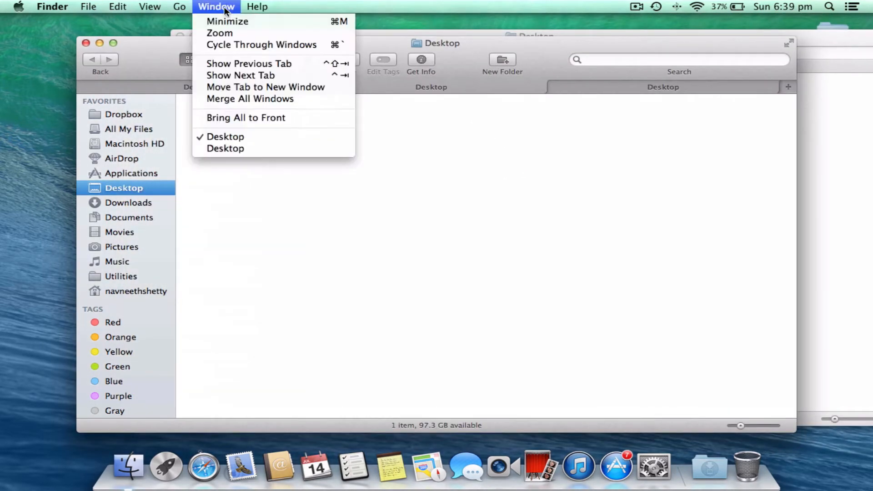
mouse_move(249, 98)
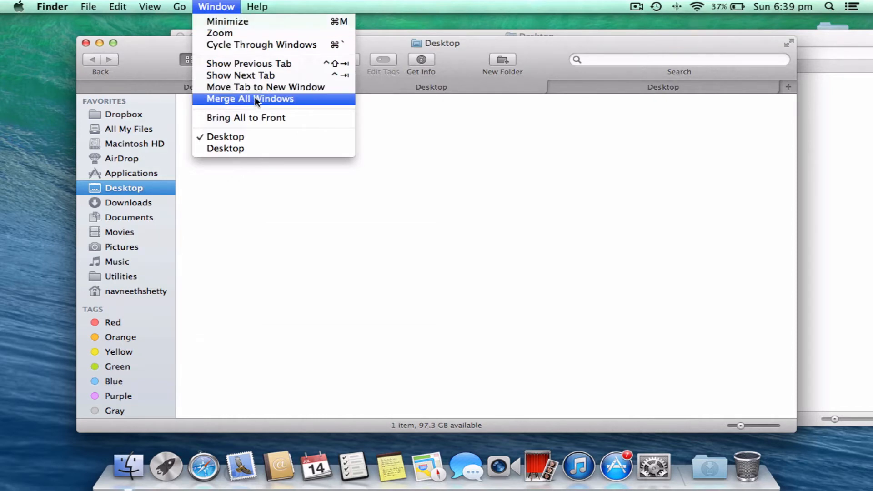
left_click(250, 99)
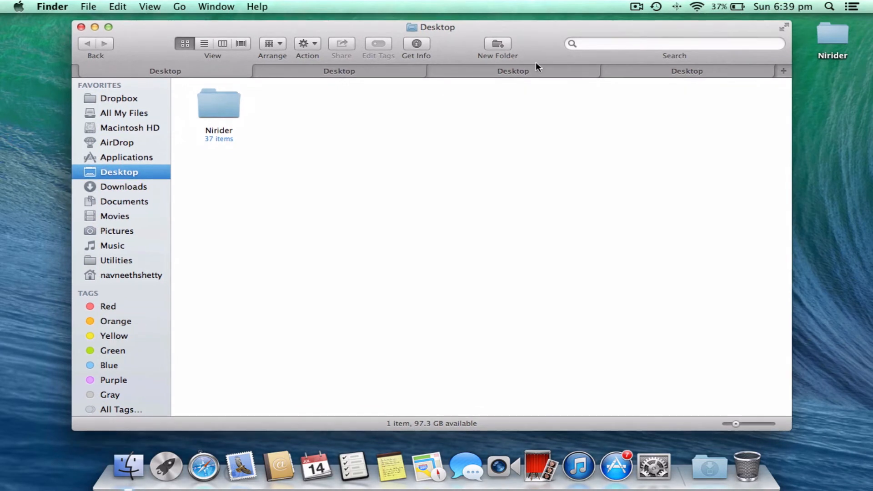
mouse_move(508, 82)
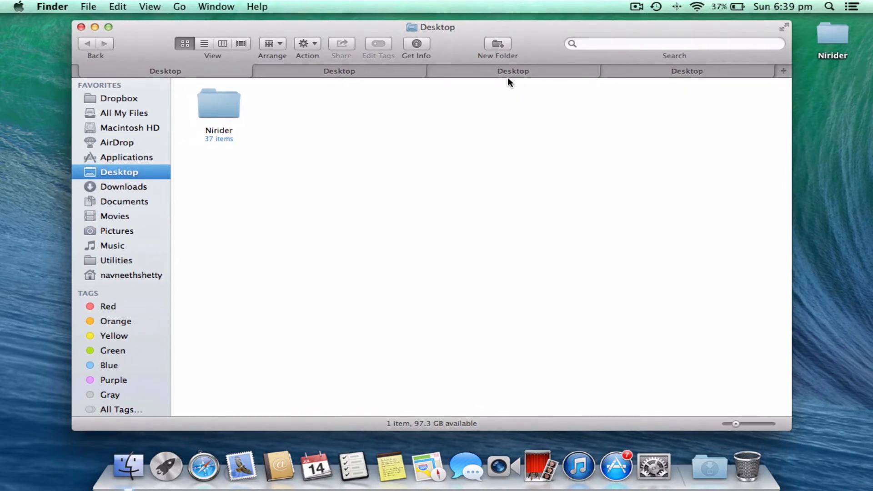
mouse_move(462, 83)
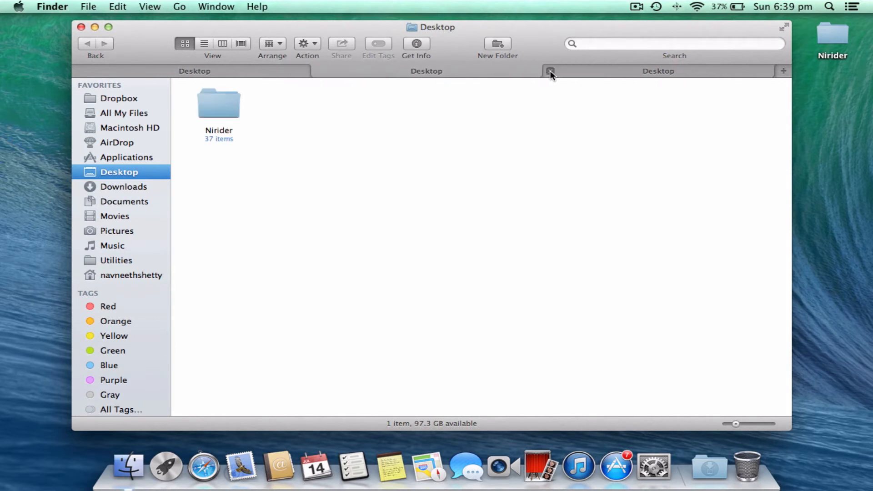
Close a Desktop tab, show Documents, and drag the untitled folder into the Documents tab
left_click(551, 71)
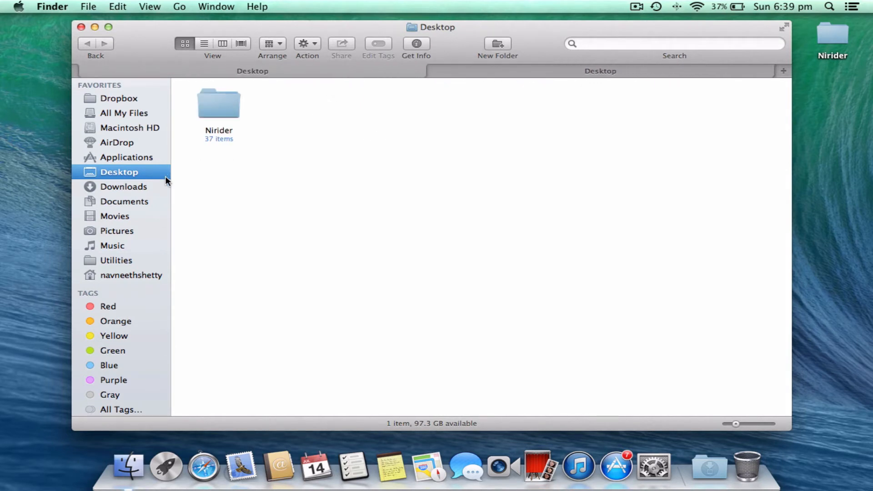
left_click(125, 201)
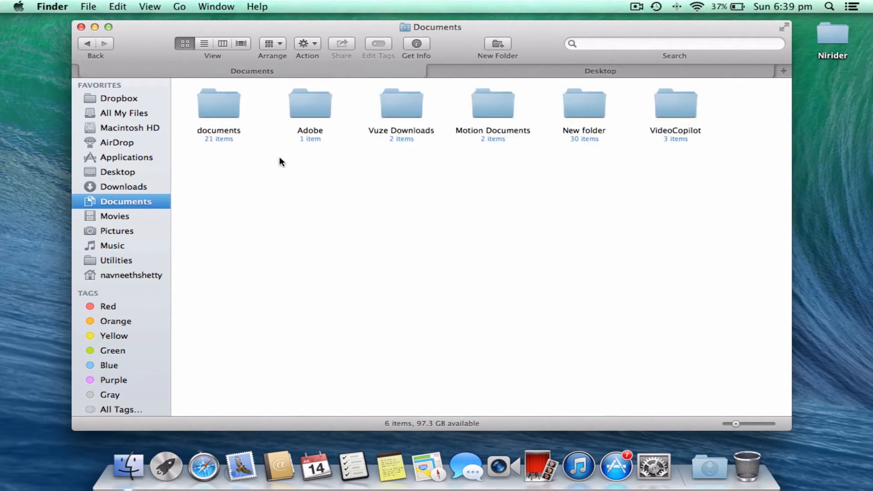
left_click(496, 44)
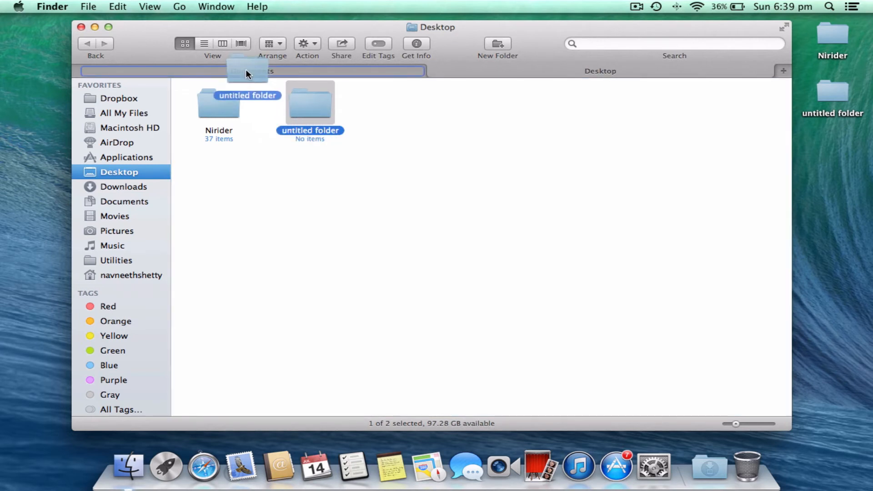
left_click(126, 201)
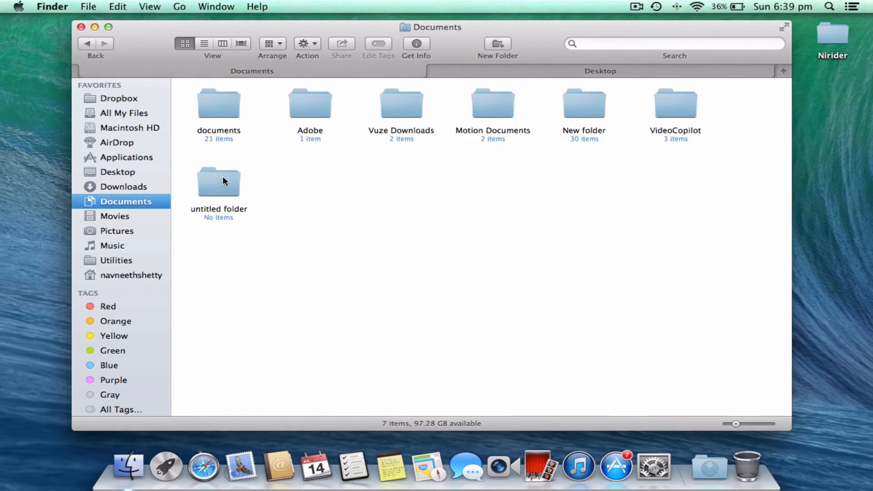
mouse_move(234, 185)
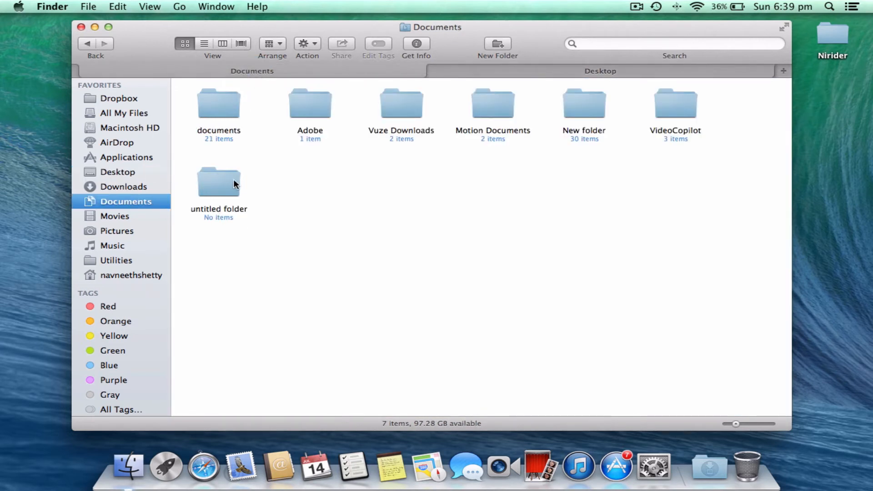
mouse_move(484, 82)
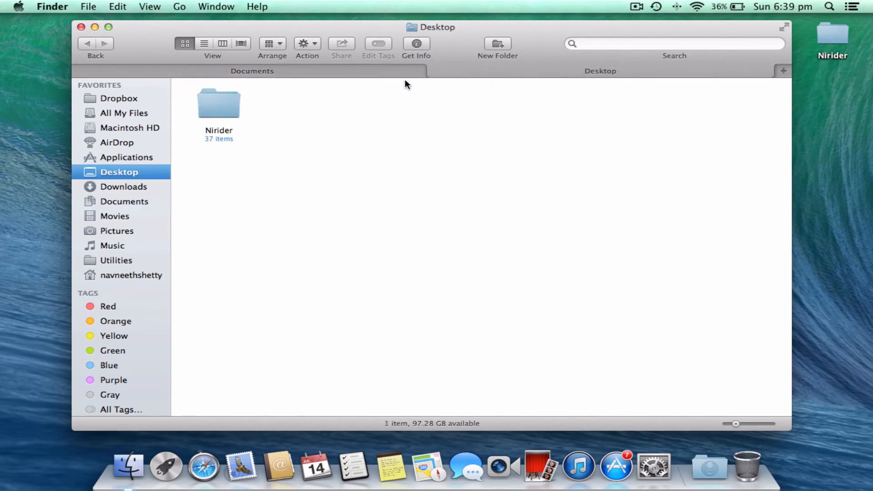
left_click(126, 201)
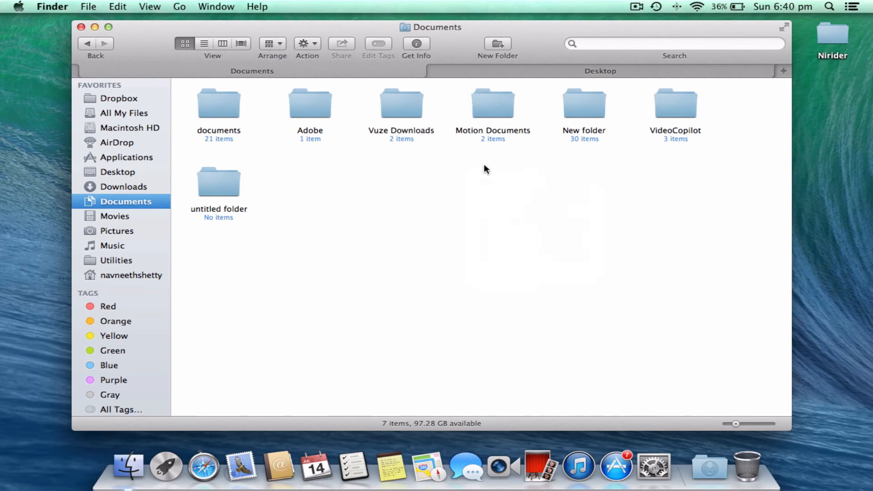
mouse_move(679, 79)
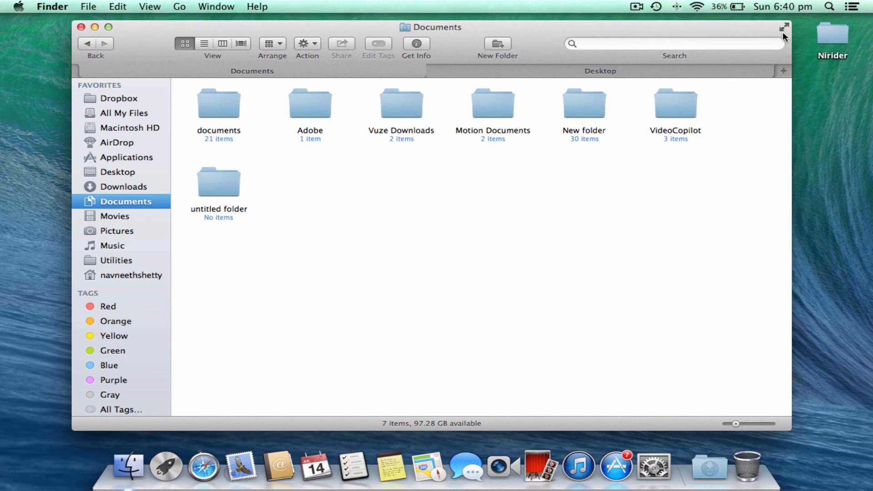
Take the tabbed window full screen, exit full screen, then close the window
left_click(784, 27)
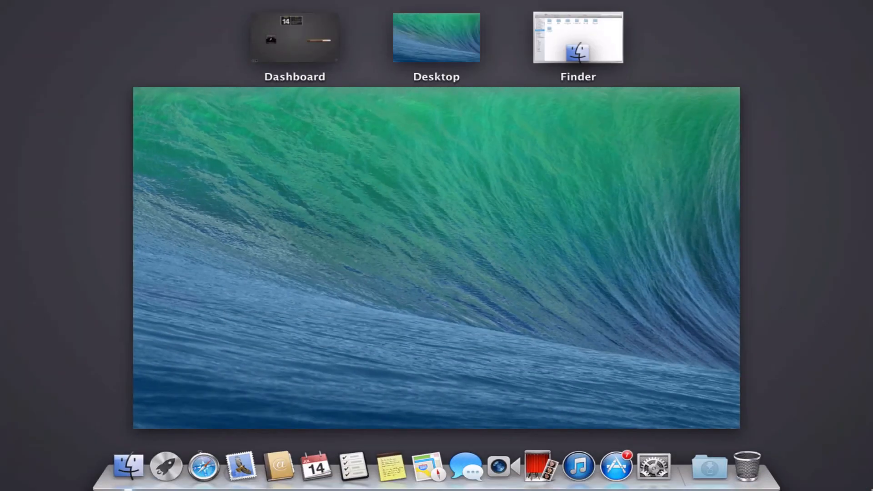
left_click(578, 38)
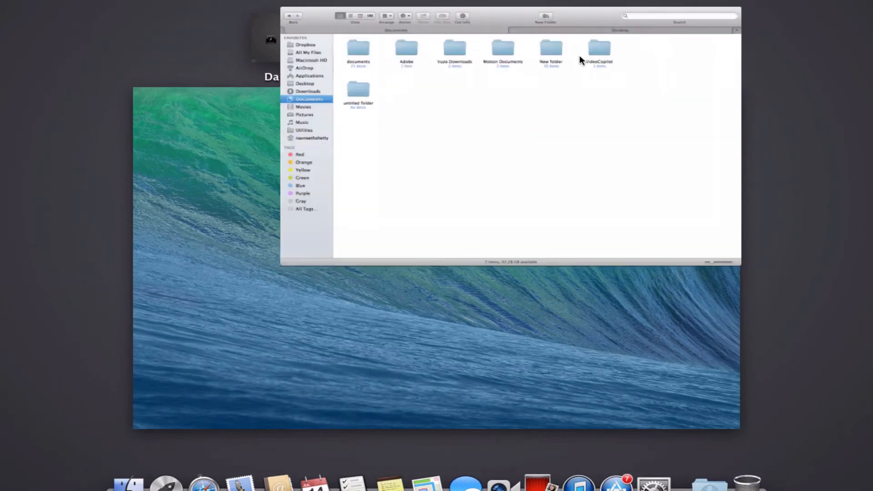
left_click(853, 6)
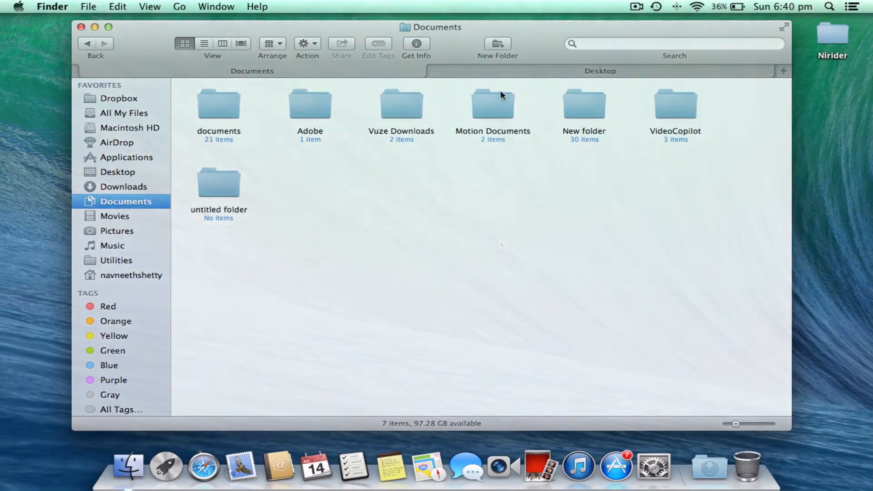
left_click(81, 27)
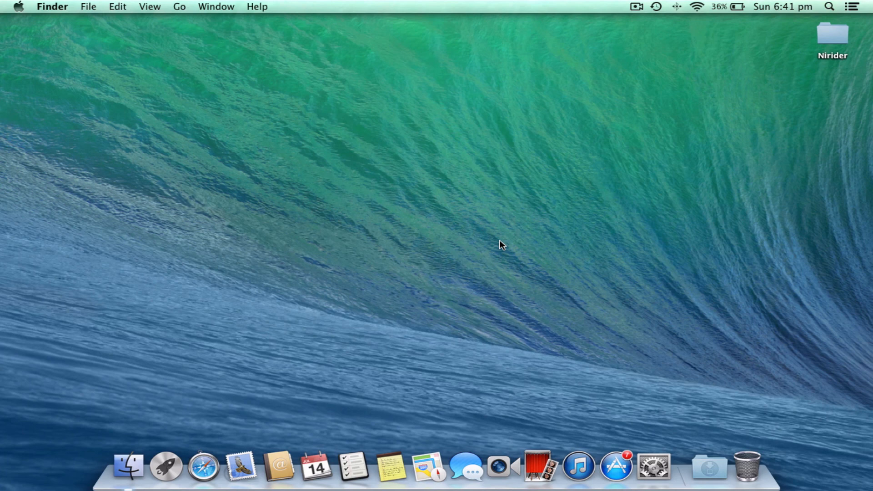
mouse_move(492, 238)
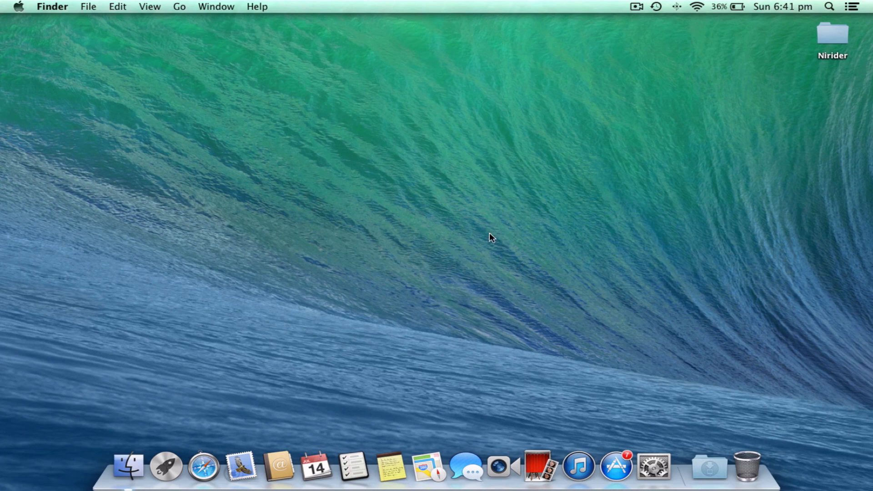